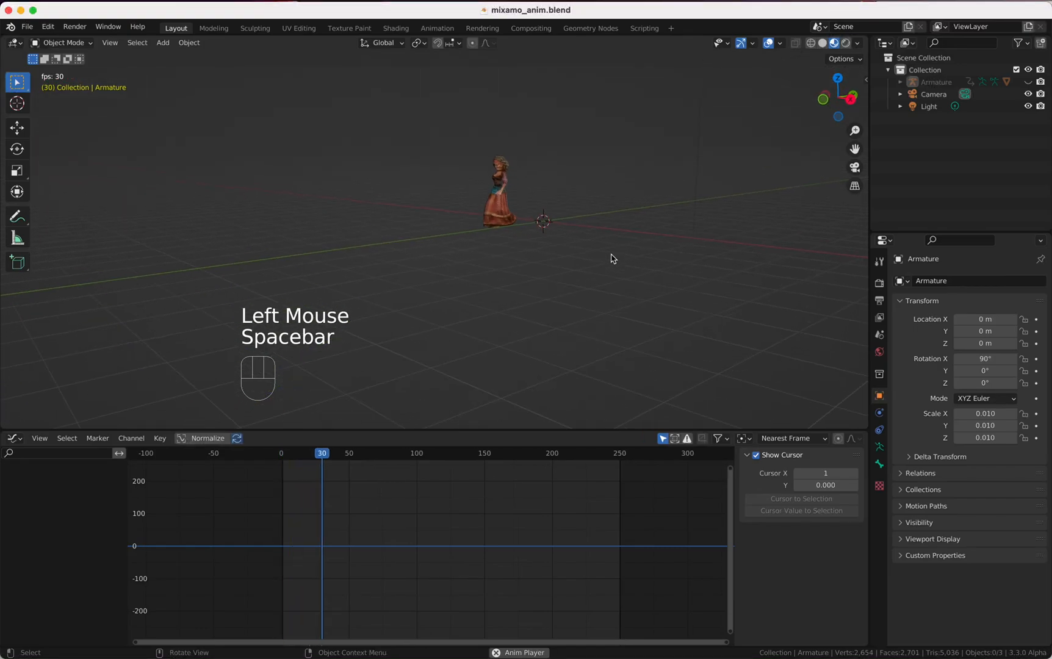
- Play and stop the walking animation in mixamo_anim.blend, then bring up the File menu
{"action": "key", "text": "space"}
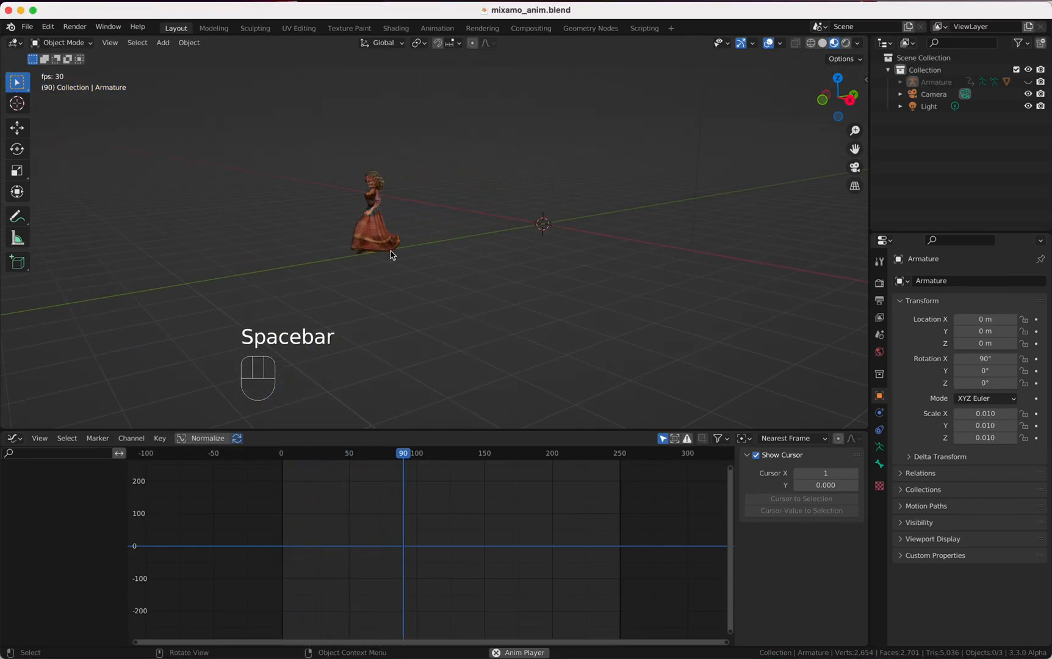
{"action": "key", "text": "space"}
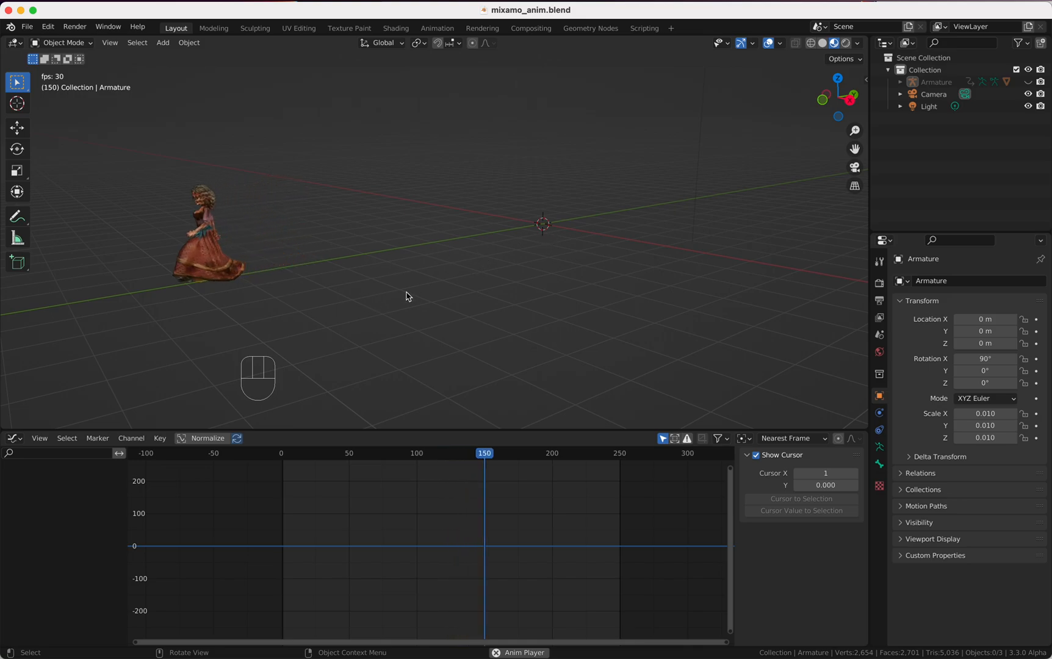
{"action": "left_click", "coordinate": [27, 26]}
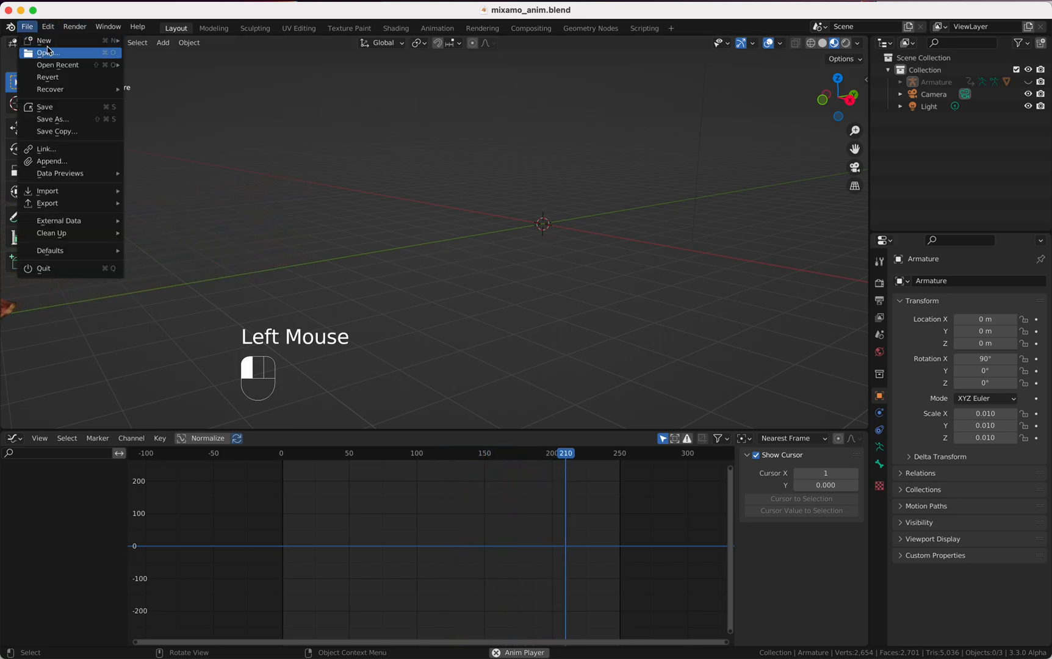
- Start a new General scene, toggle the N sidebar, and delete the default cube
{"action": "left_click", "coordinate": [36, 41]}
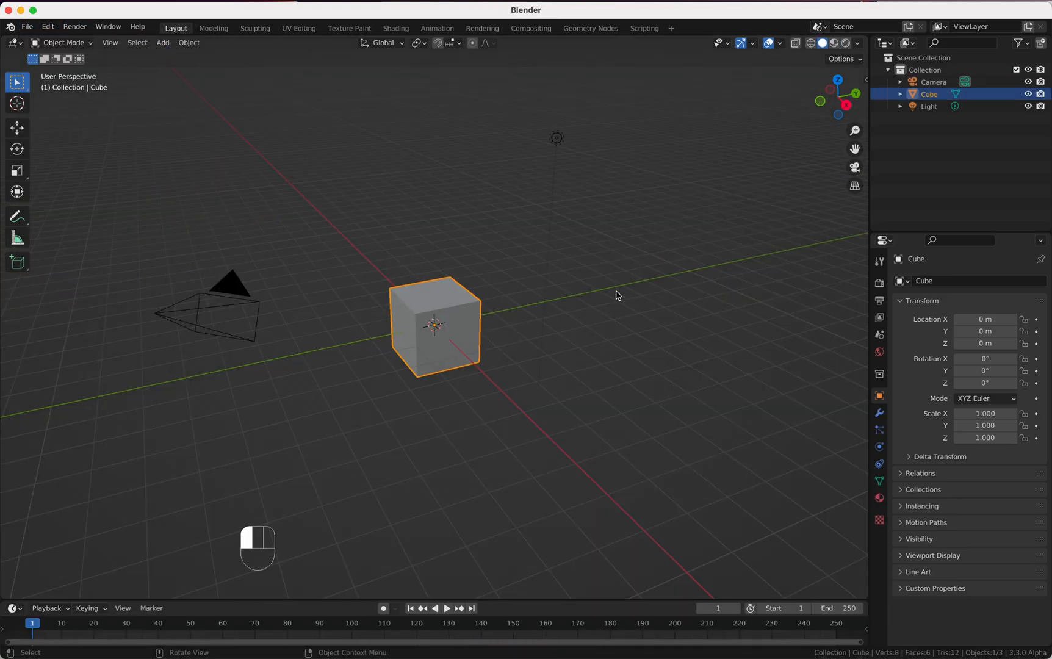
{"action": "key", "text": "n"}
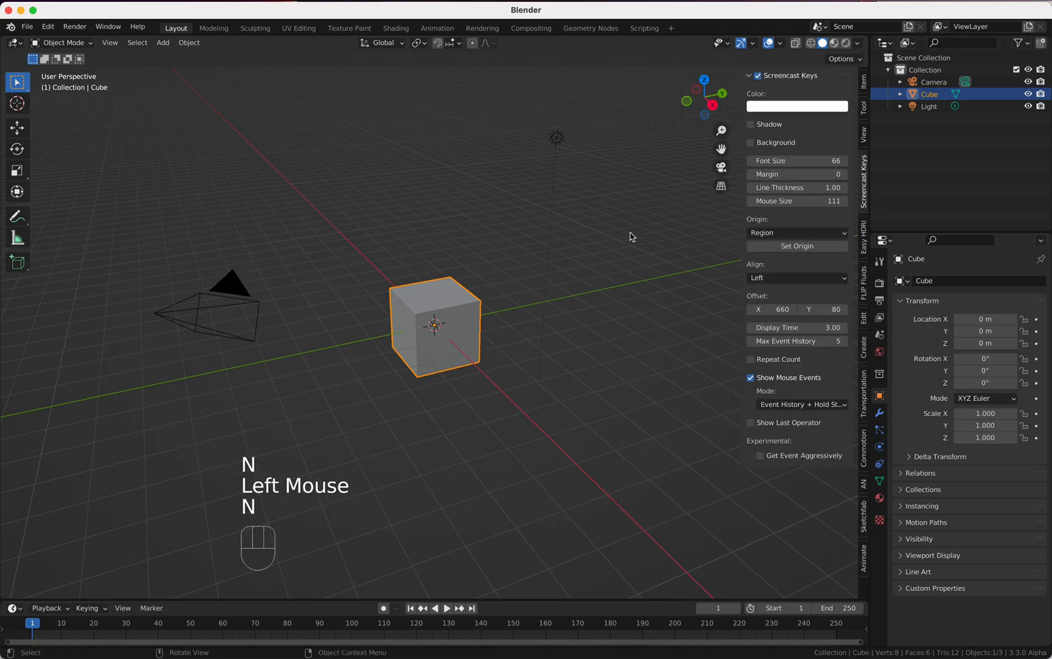
{"action": "key", "text": "X"}
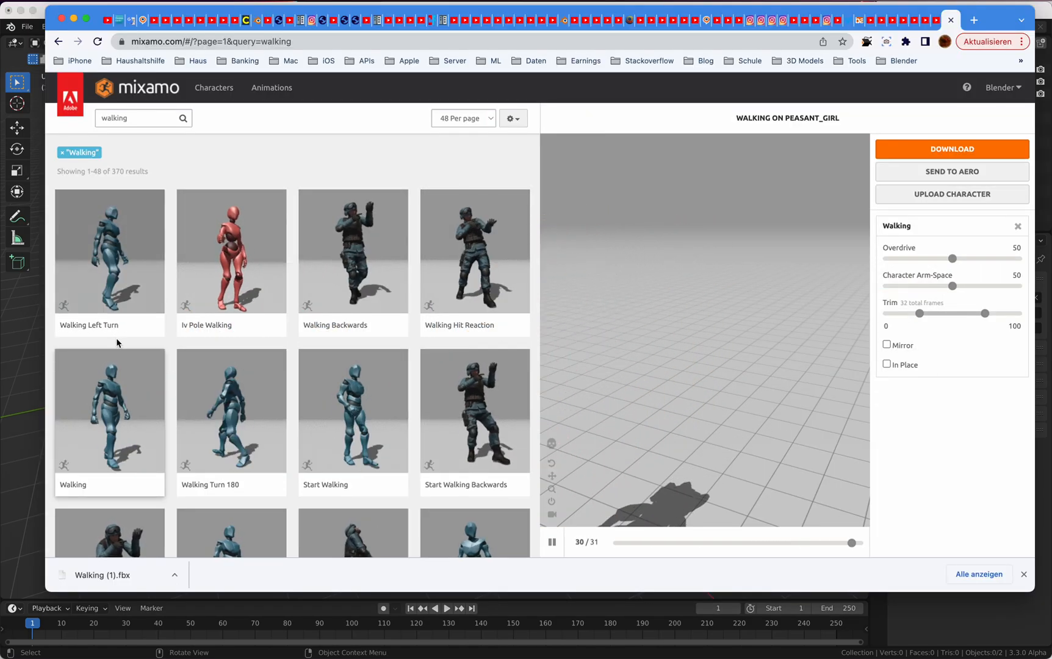
- Find Mixamo's Walking animation and download it as FBX Binary with skin at 30 fps
{"action": "left_click", "coordinate": [139, 119]}
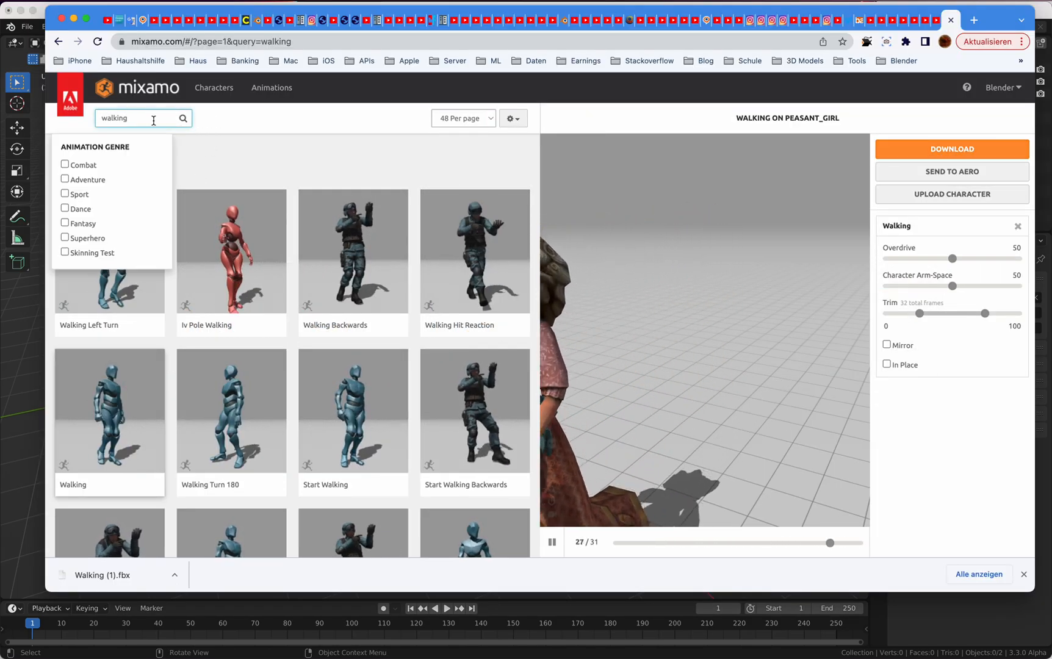
{"action": "left_click", "coordinate": [127, 411]}
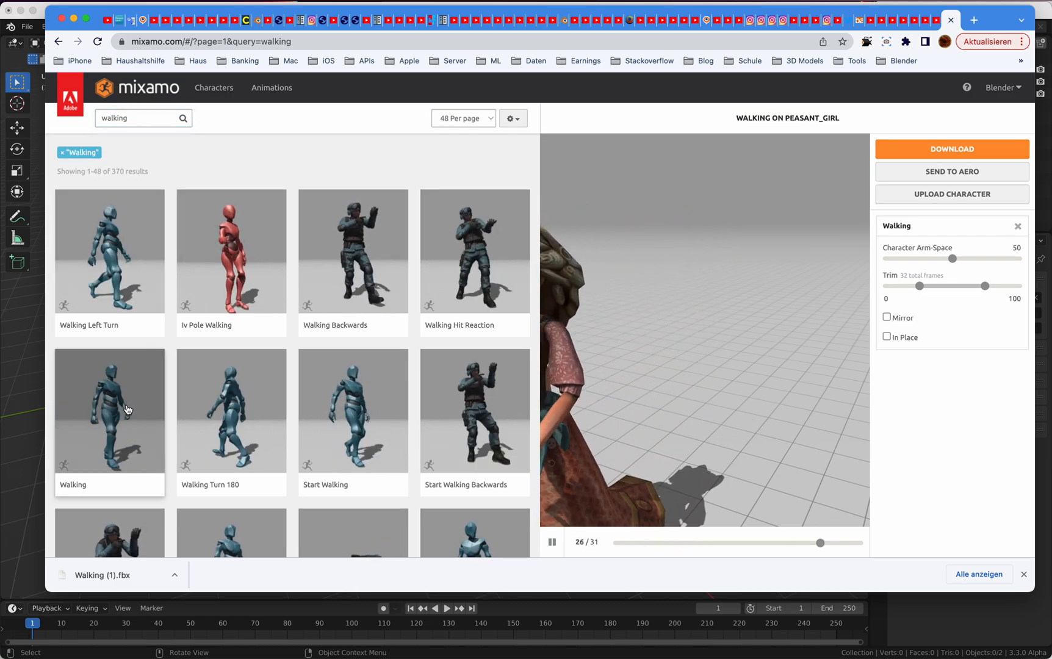
{"action": "left_click", "coordinate": [951, 149]}
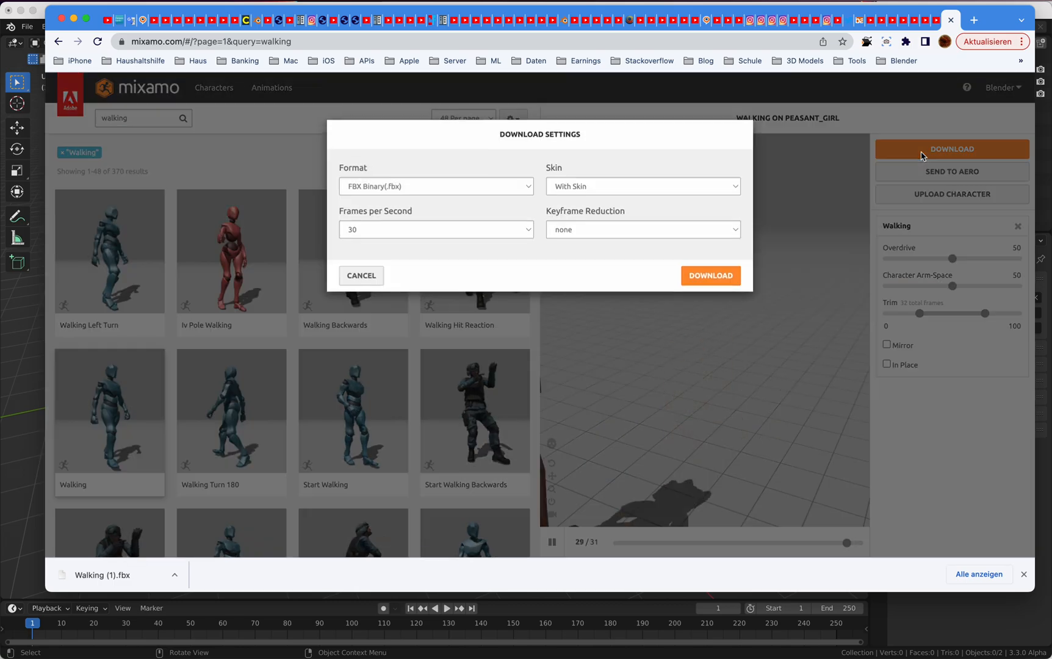
{"action": "left_click", "coordinate": [711, 275]}
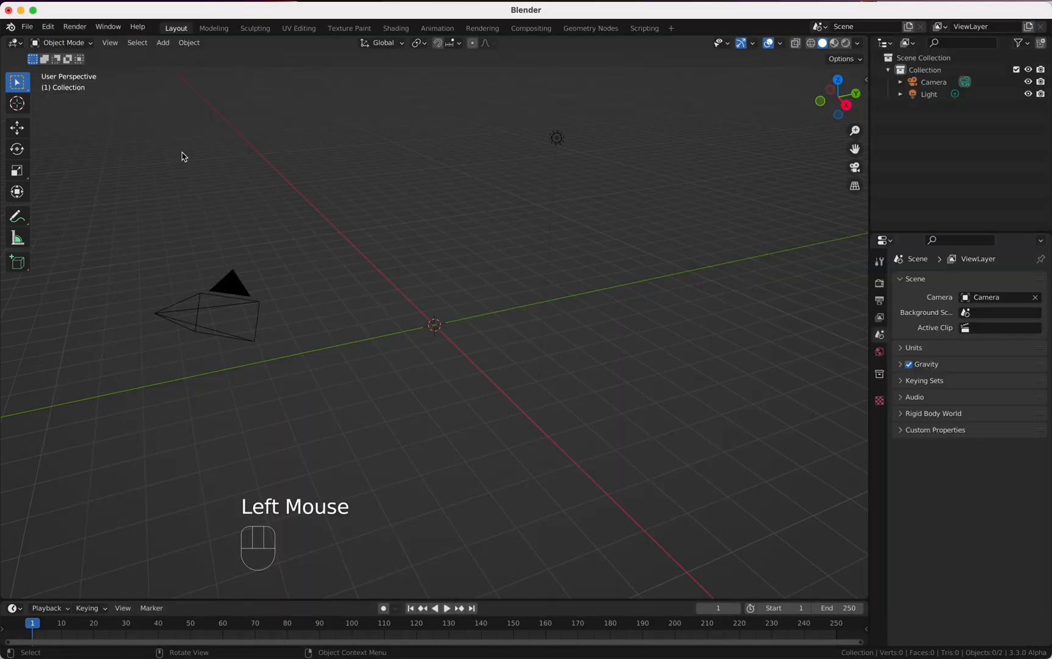
- Import the Walking FBX via File > Import, then rewind and replay its walk
{"action": "left_click", "coordinate": [27, 26]}
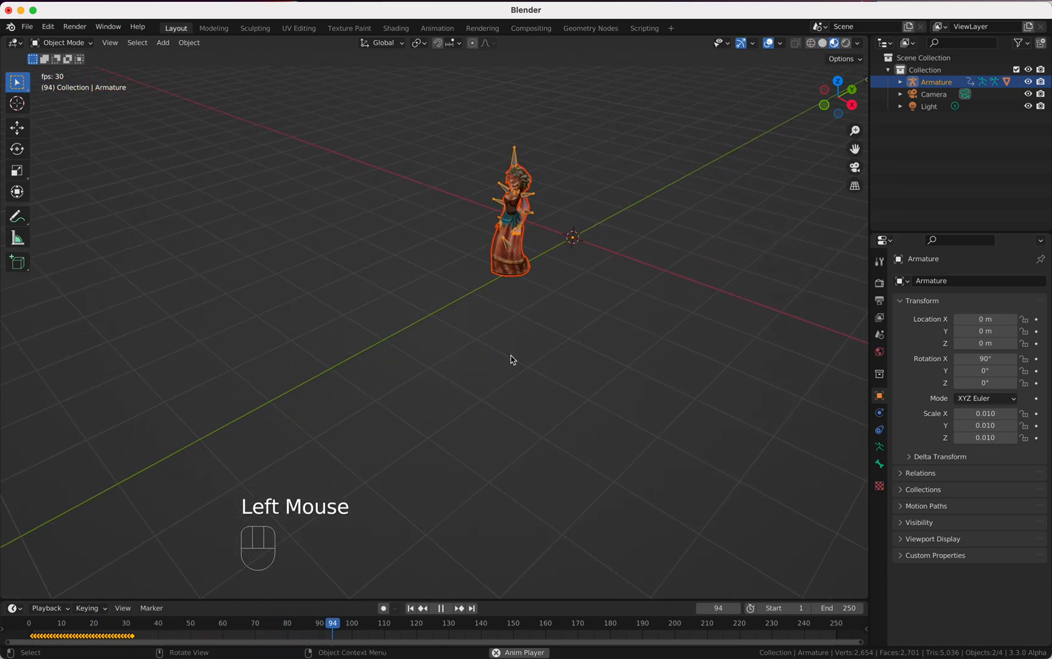
{"action": "key", "text": "Shift+Left"}
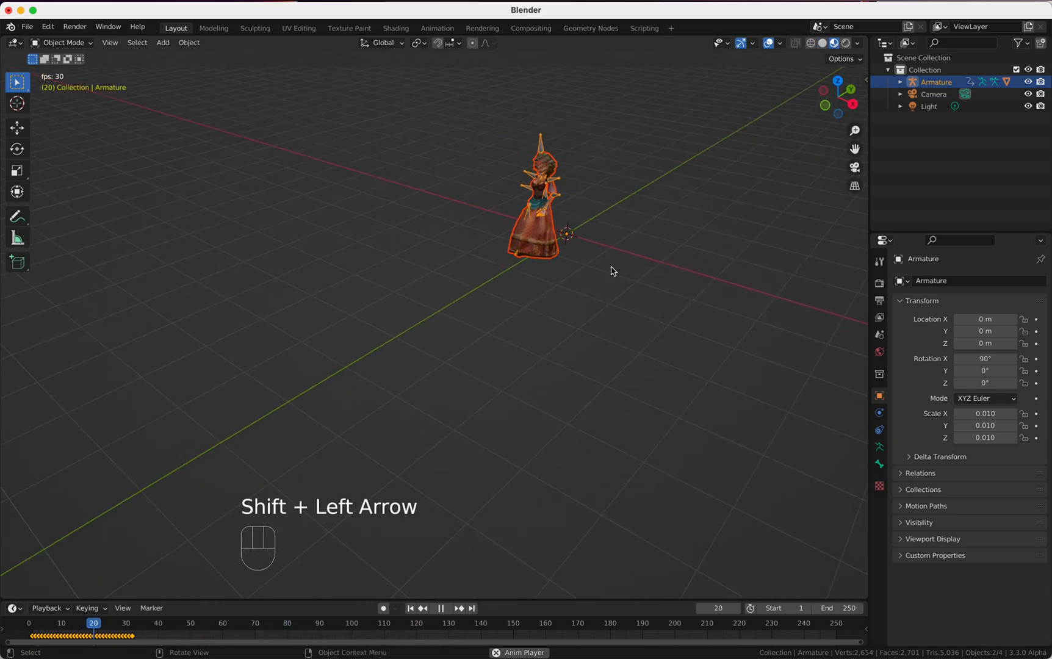
{"action": "key", "text": "Space"}
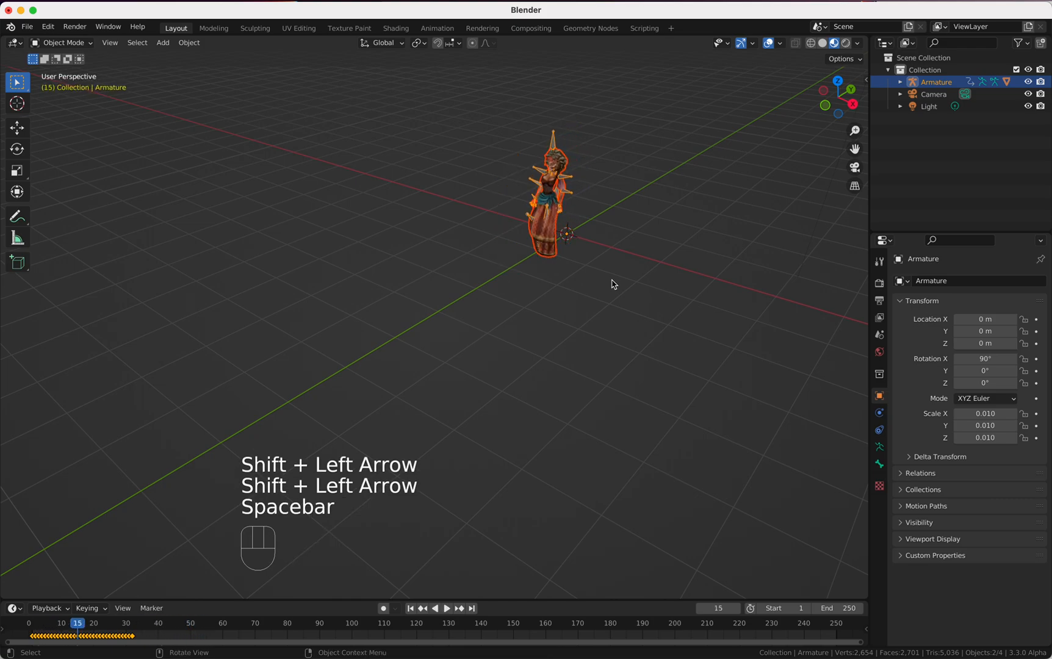
- Enlarge the timeline area and list the editor types to pick the Graph Editor
{"action": "left_click", "coordinate": [540, 600]}
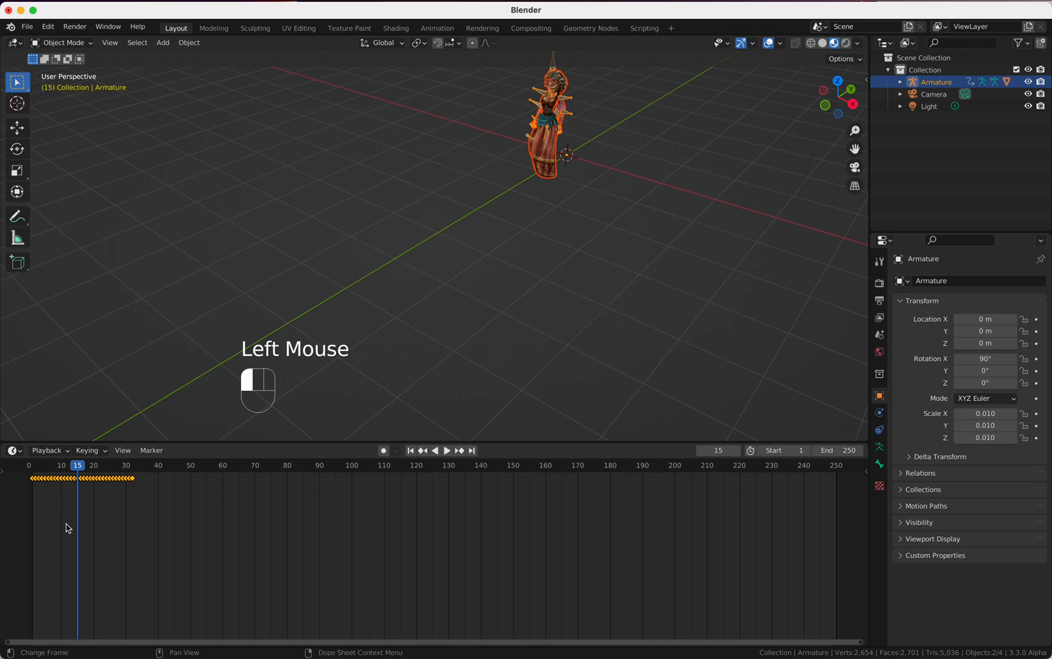
{"action": "left_click", "coordinate": [10, 450]}
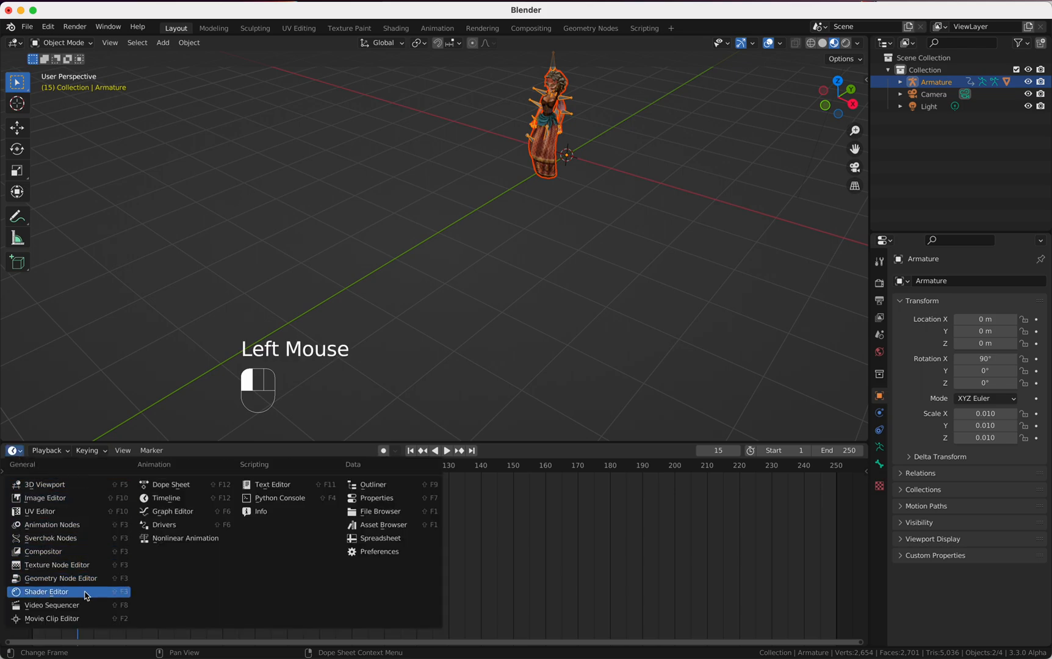
{"action": "mouse_move", "coordinate": [87, 552]}
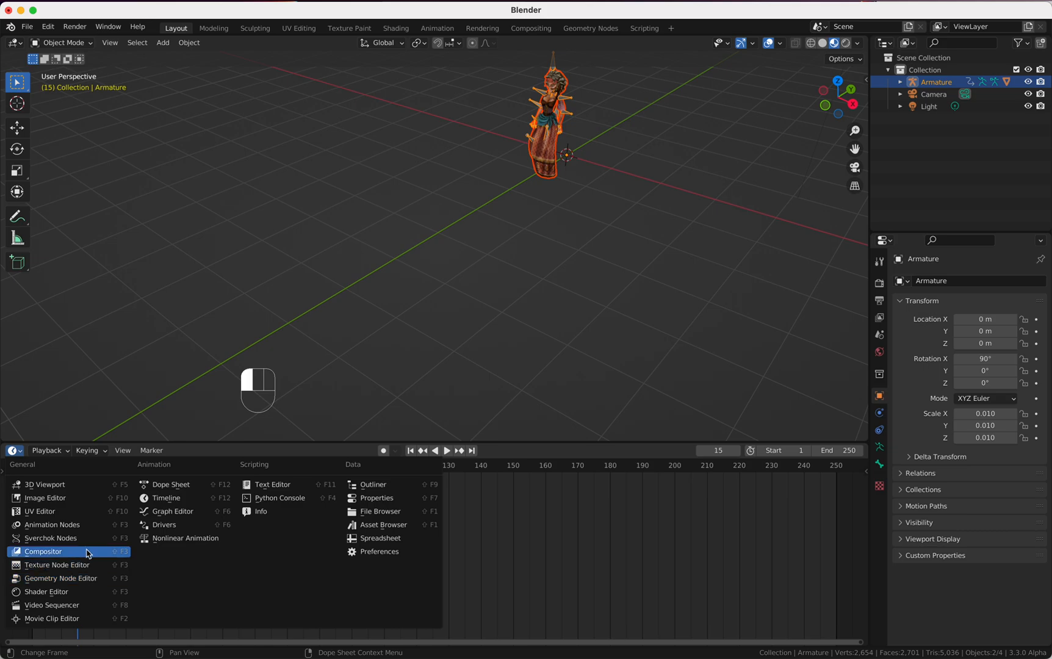
{"action": "mouse_move", "coordinate": [173, 511]}
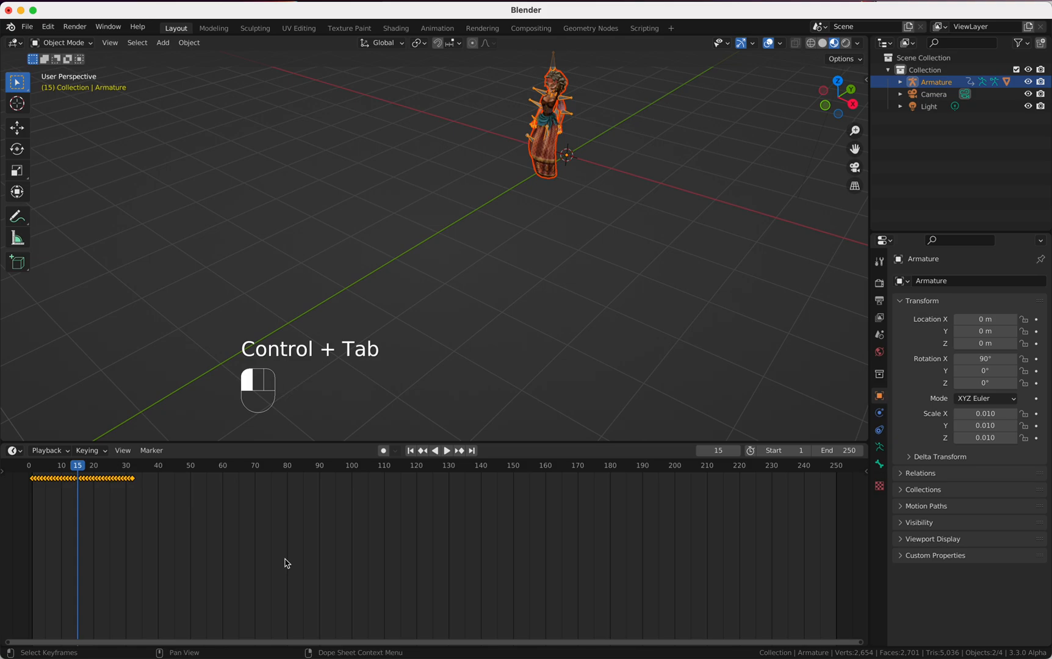
{"action": "mouse_move", "coordinate": [334, 521]}
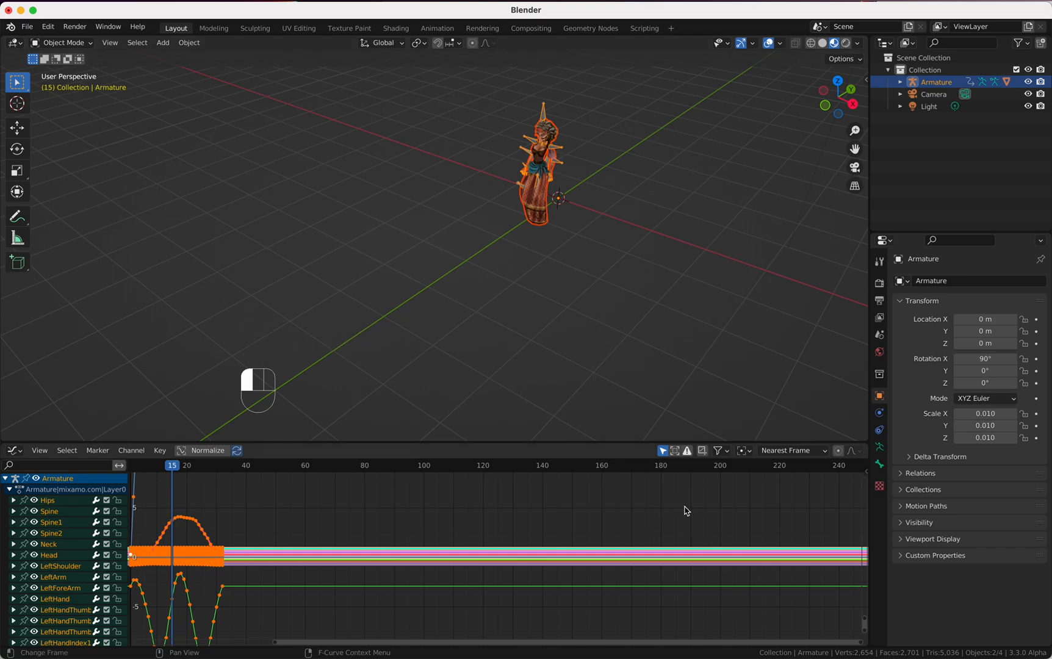
{"action": "mouse_move", "coordinate": [683, 521]}
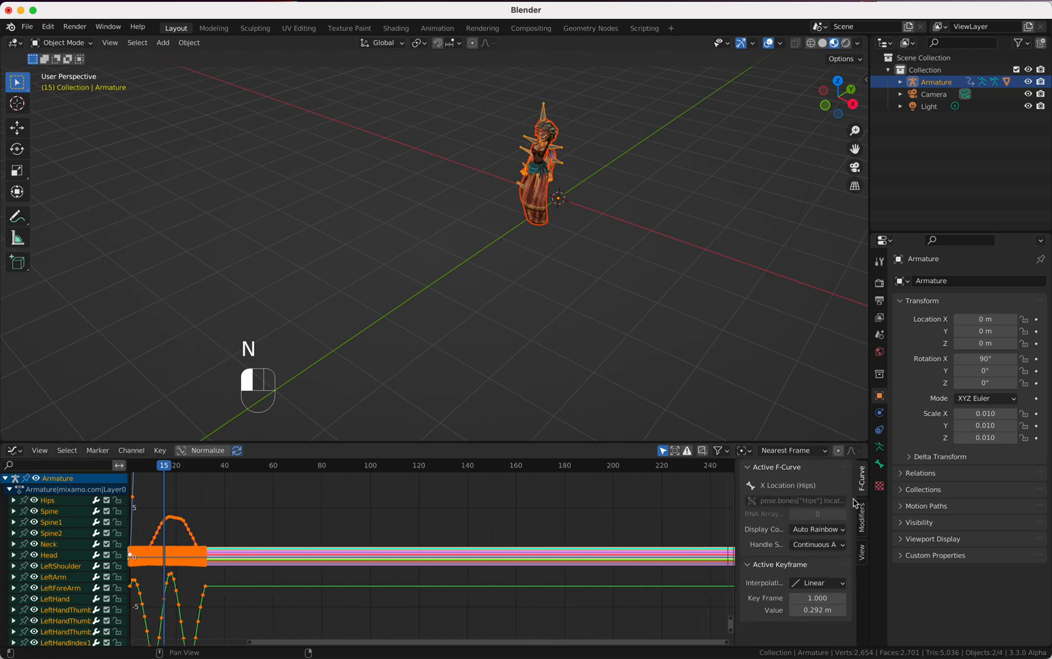
- Add a Cycles modifier to the Hips X Location curve
{"action": "left_click", "coordinate": [781, 469]}
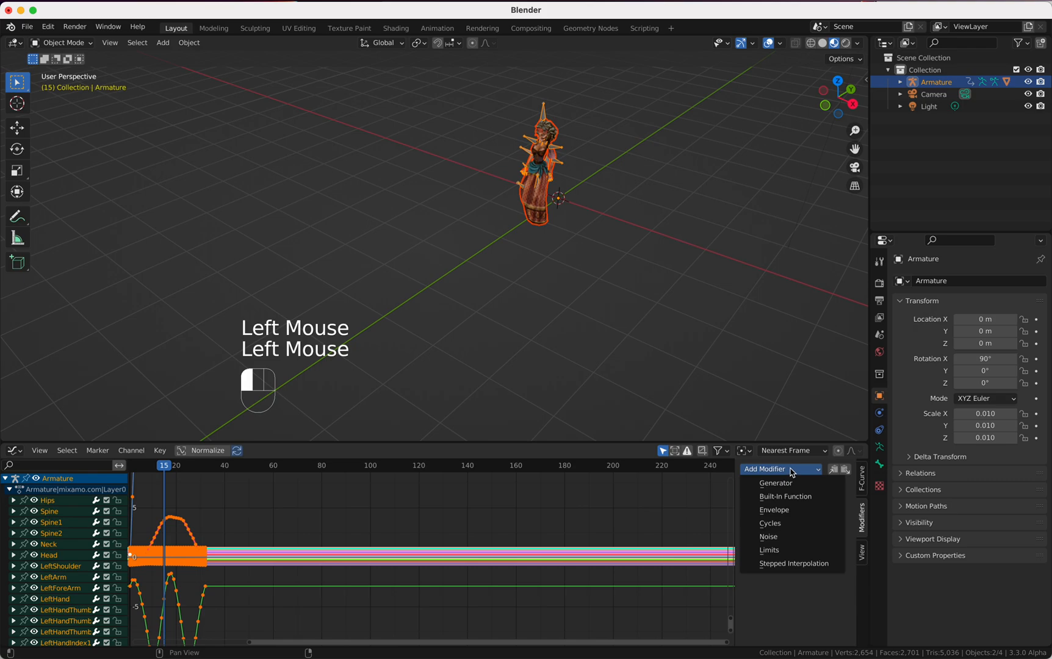
{"action": "left_click", "coordinate": [769, 523]}
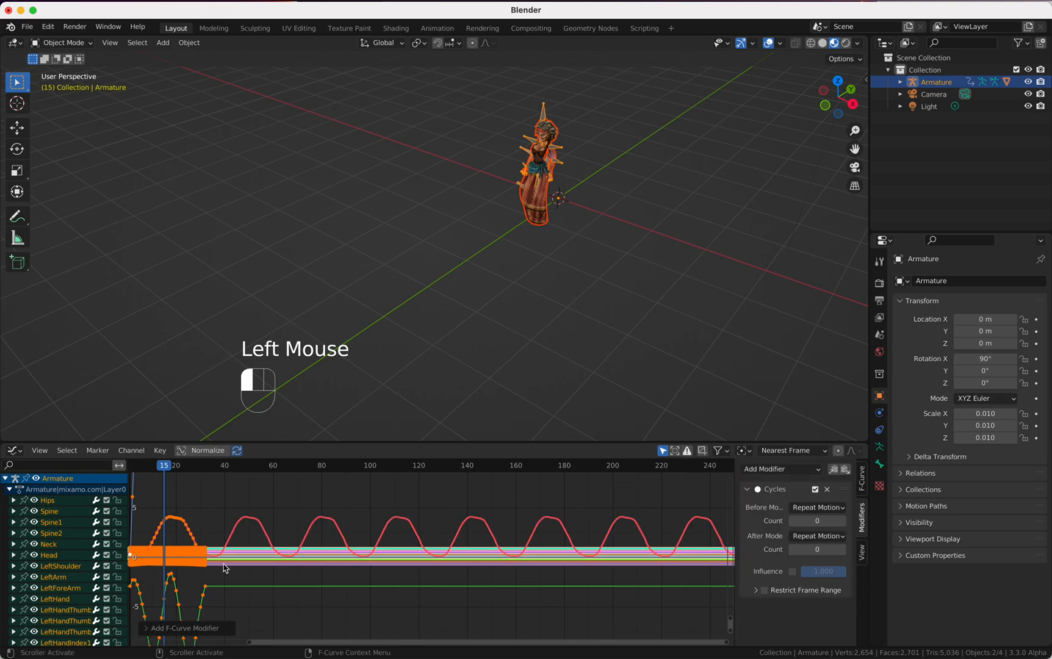
{"action": "mouse_move", "coordinate": [368, 532]}
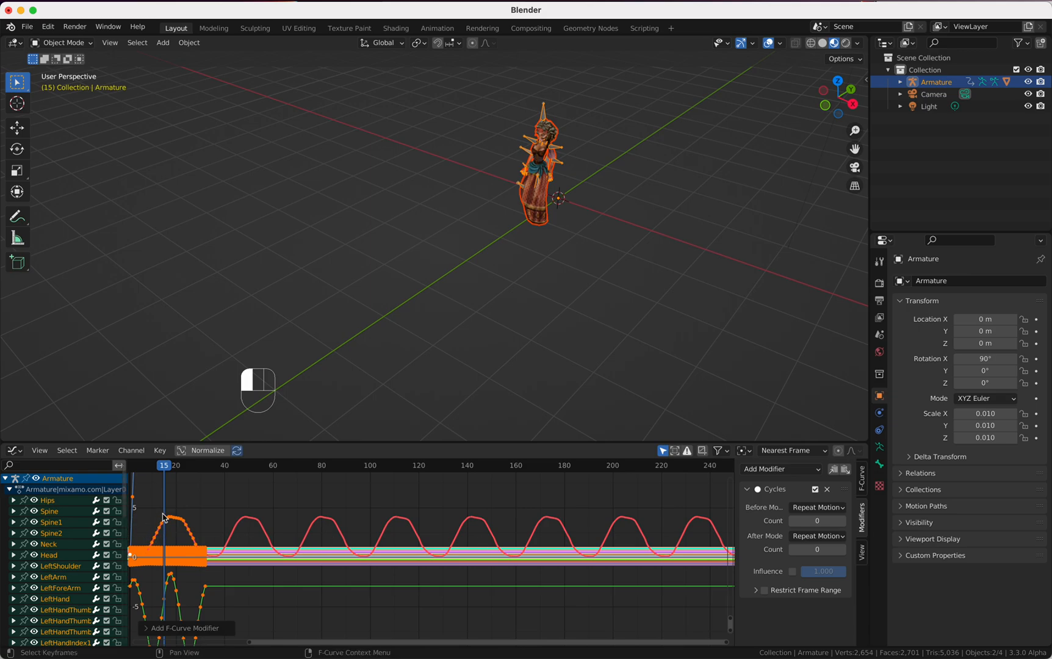
{"action": "key", "text": "Space"}
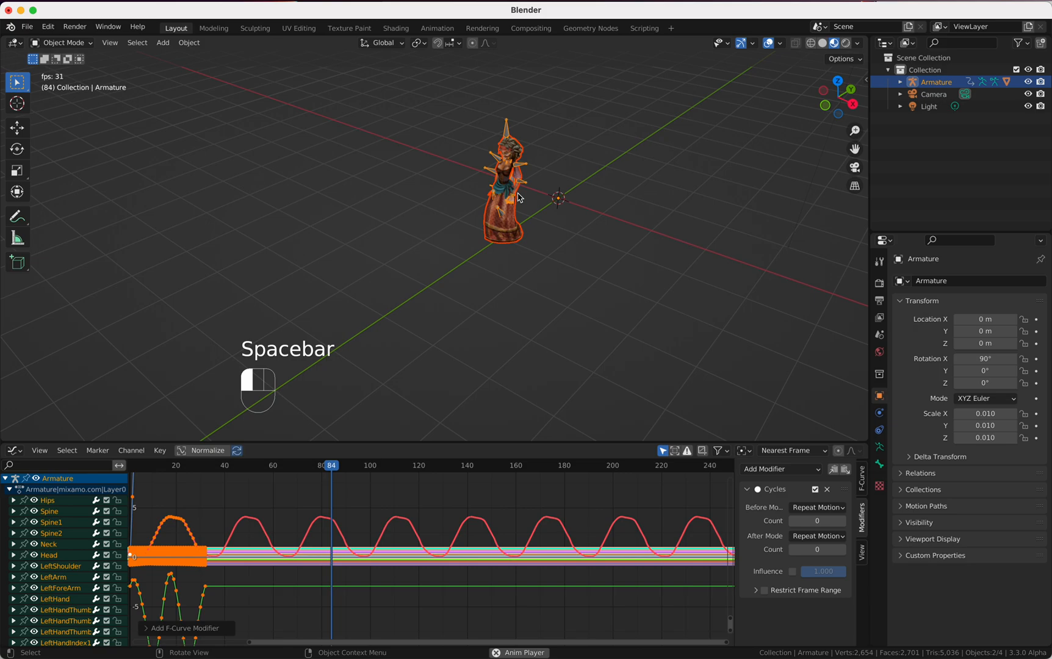
{"action": "key", "text": "space"}
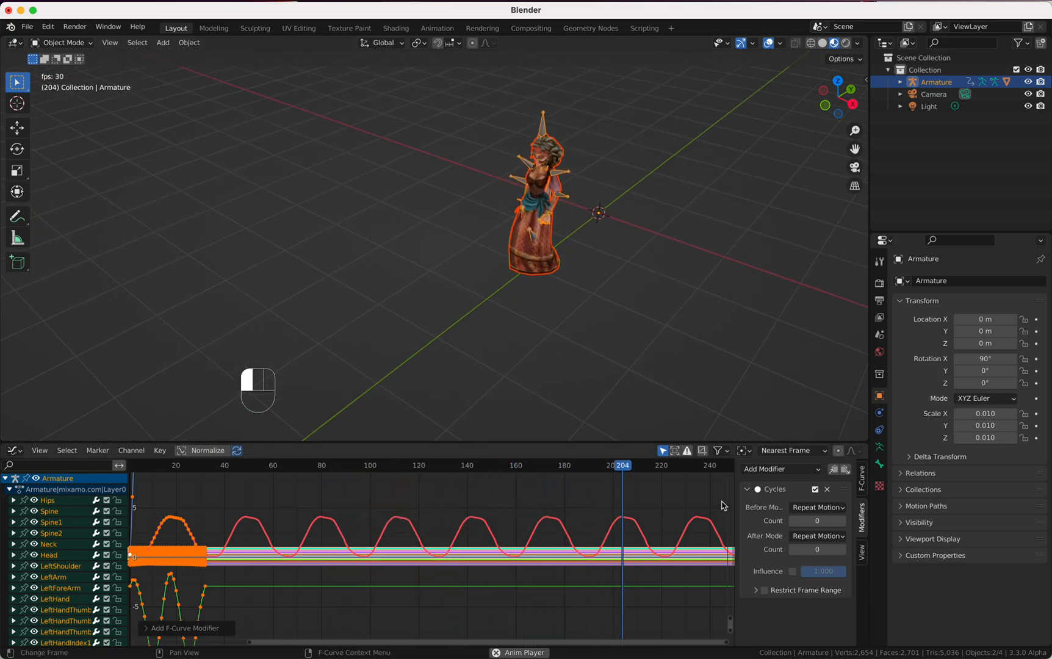
{"action": "left_click", "coordinate": [161, 465]}
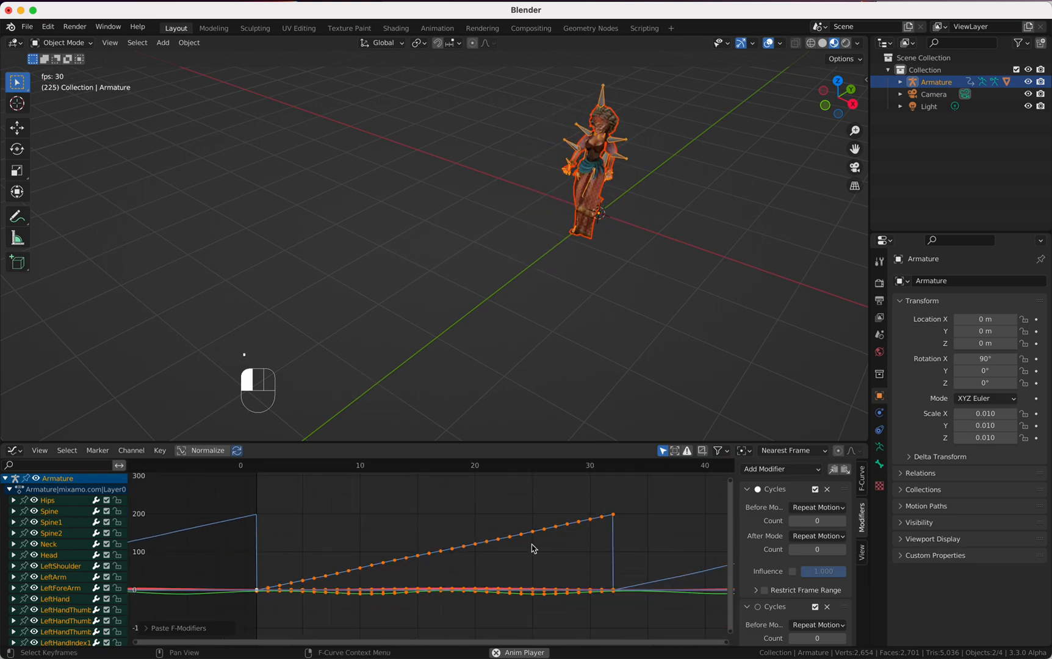
- Select the steadily rising root-motion curve in the graph
{"action": "left_click", "coordinate": [646, 465]}
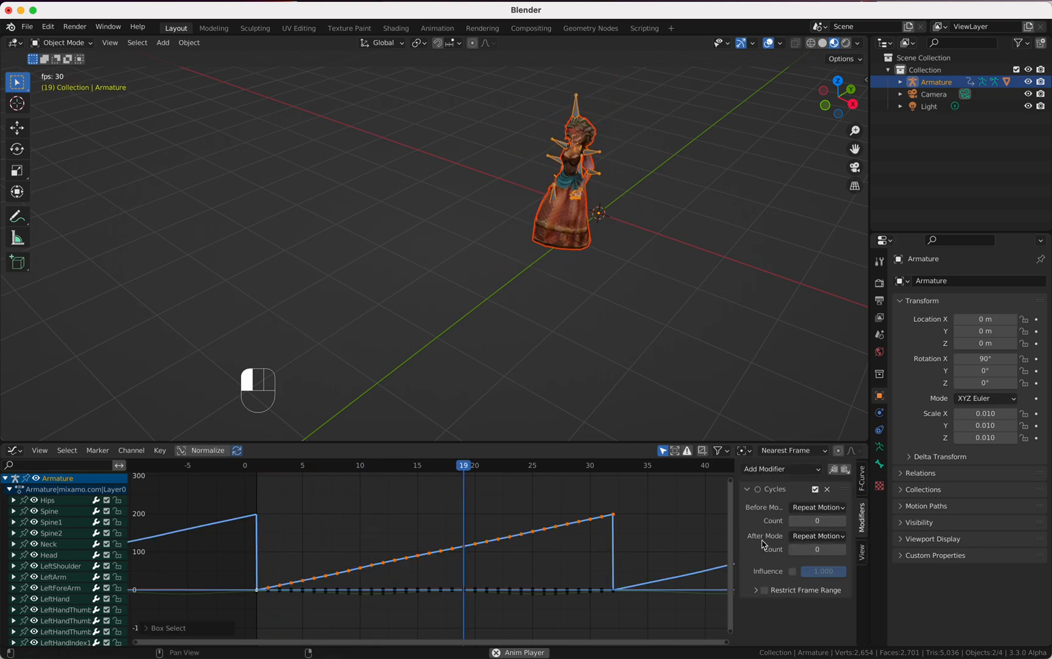
- Set the root-motion curve's Cycles After Mode to Repeat with Offset
{"action": "left_click", "coordinate": [817, 536]}
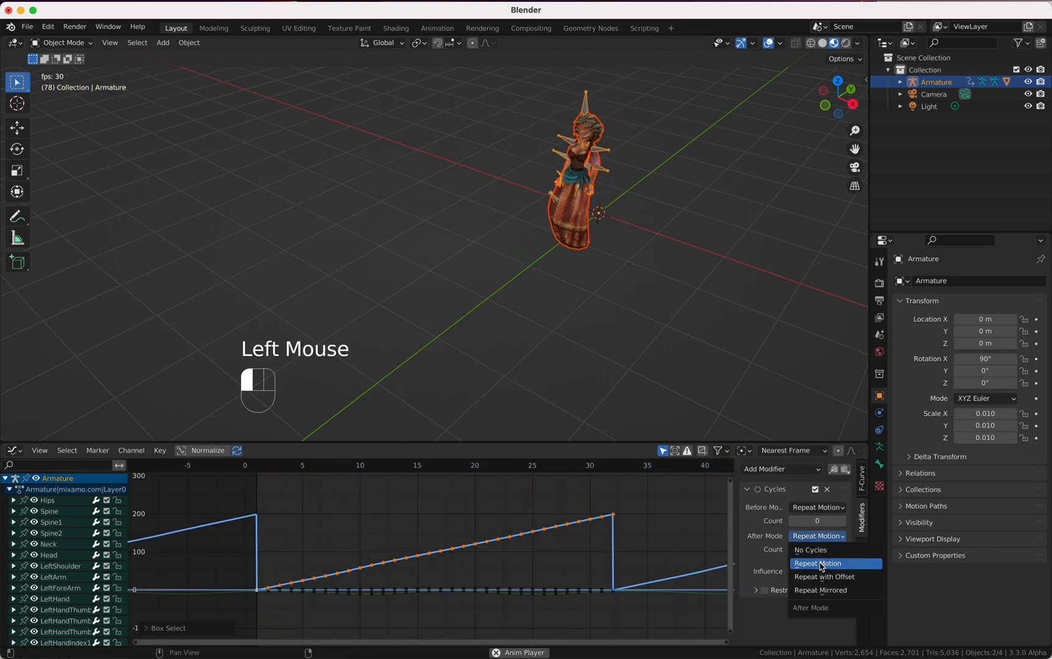
{"action": "left_click", "coordinate": [824, 576]}
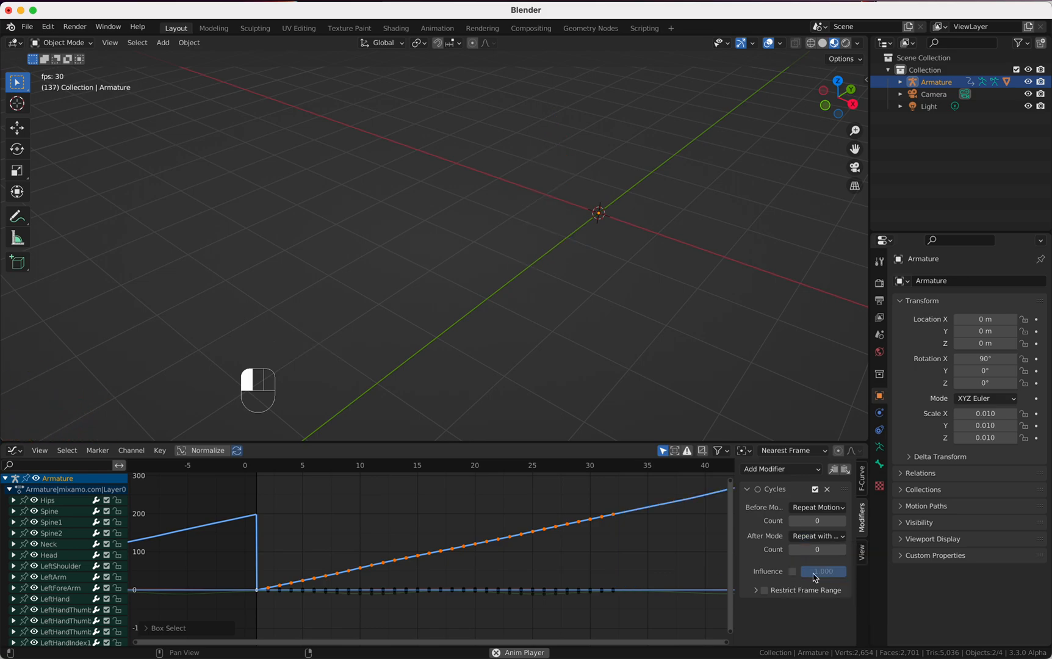